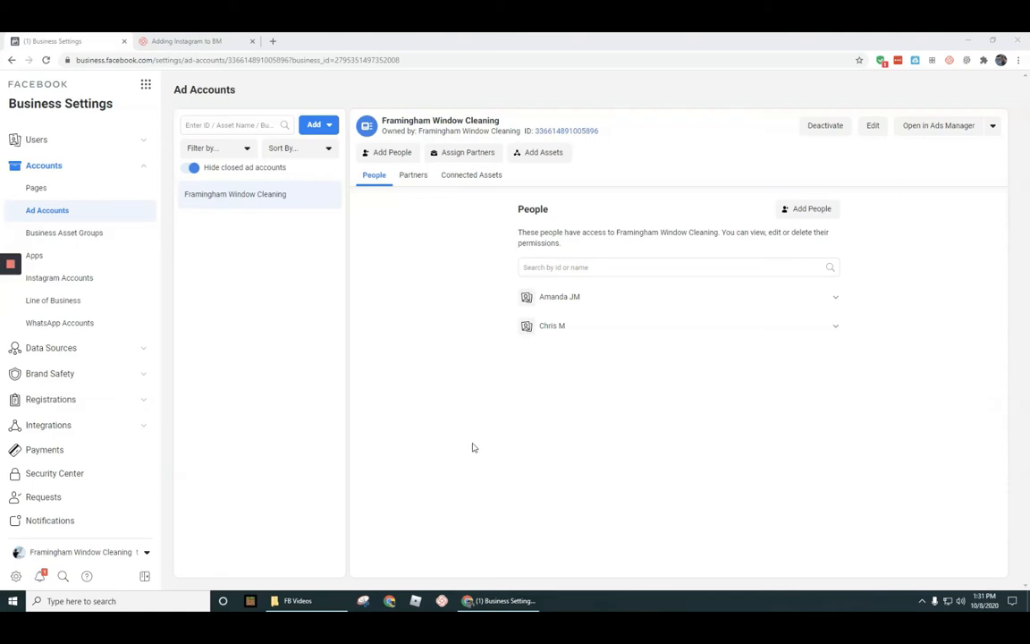
pyautogui.moveTo(474, 447)
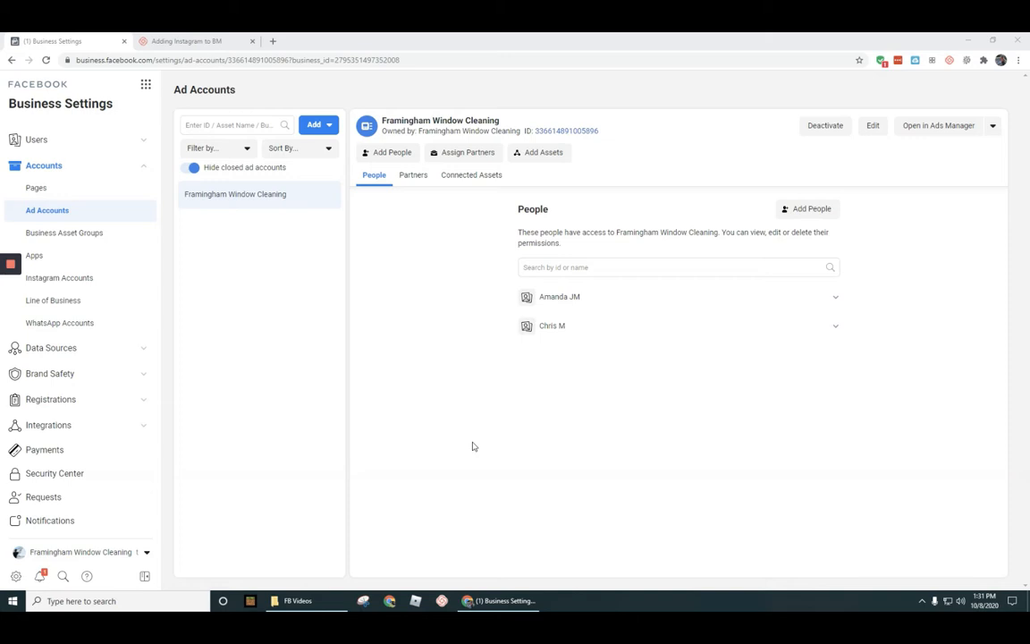
pyautogui.moveTo(476, 439)
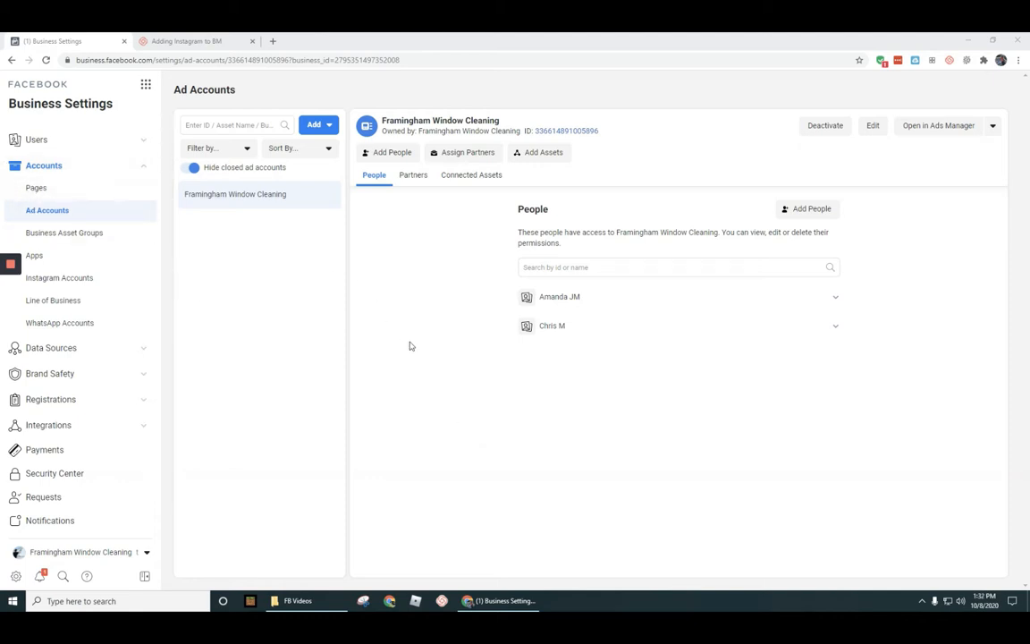
pyautogui.moveTo(455, 157)
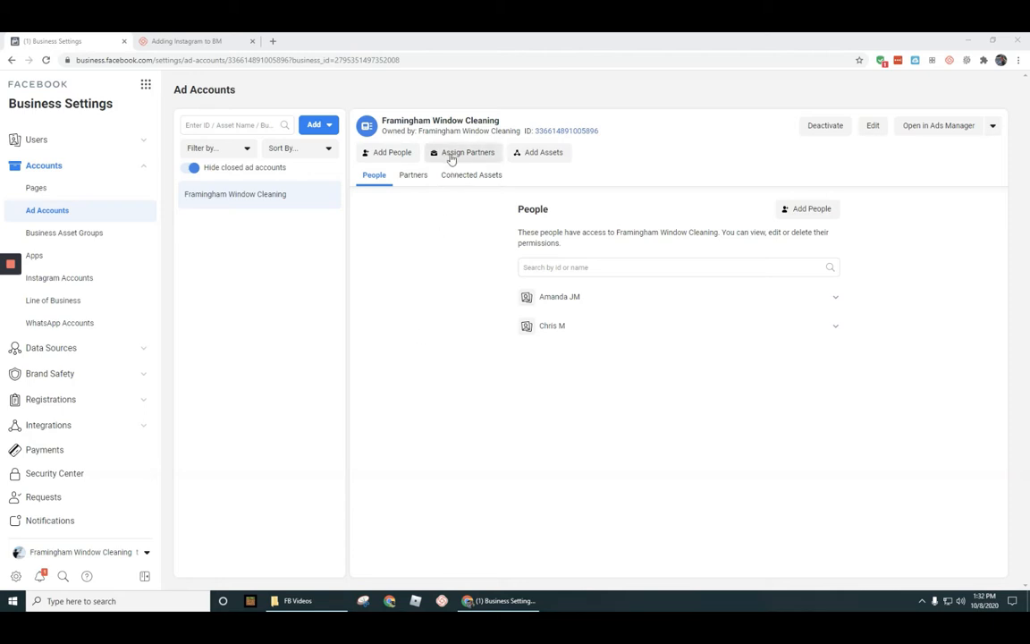
pyautogui.moveTo(466, 165)
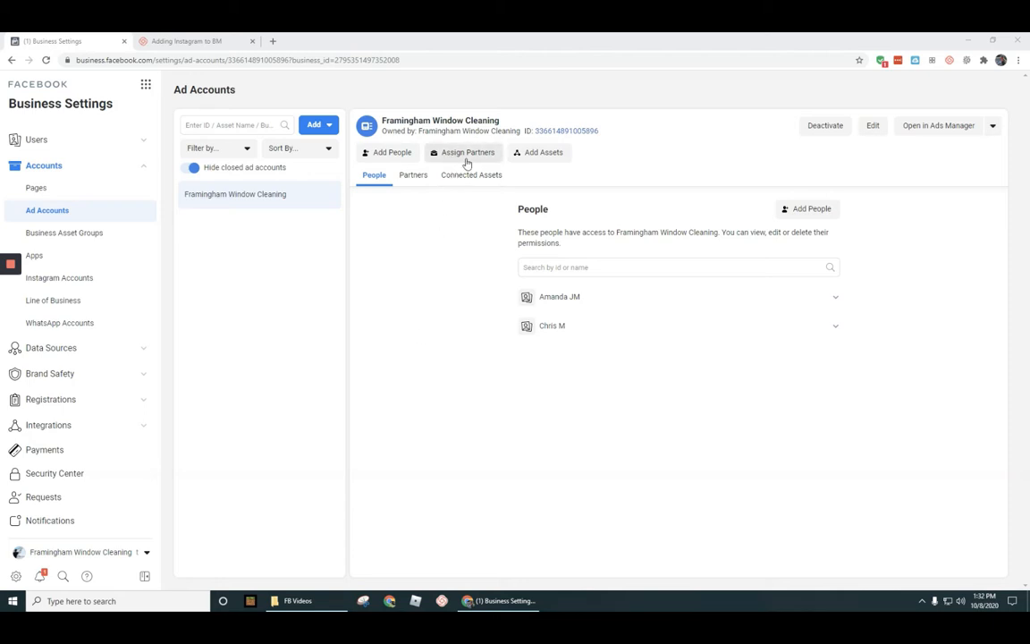
pyautogui.moveTo(458, 159)
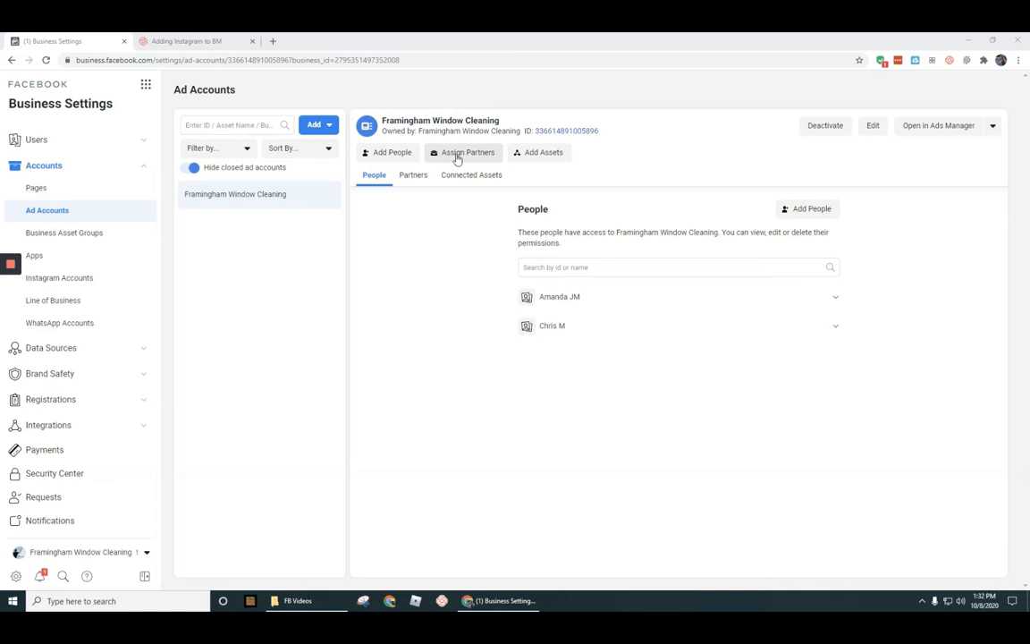
pyautogui.moveTo(54, 222)
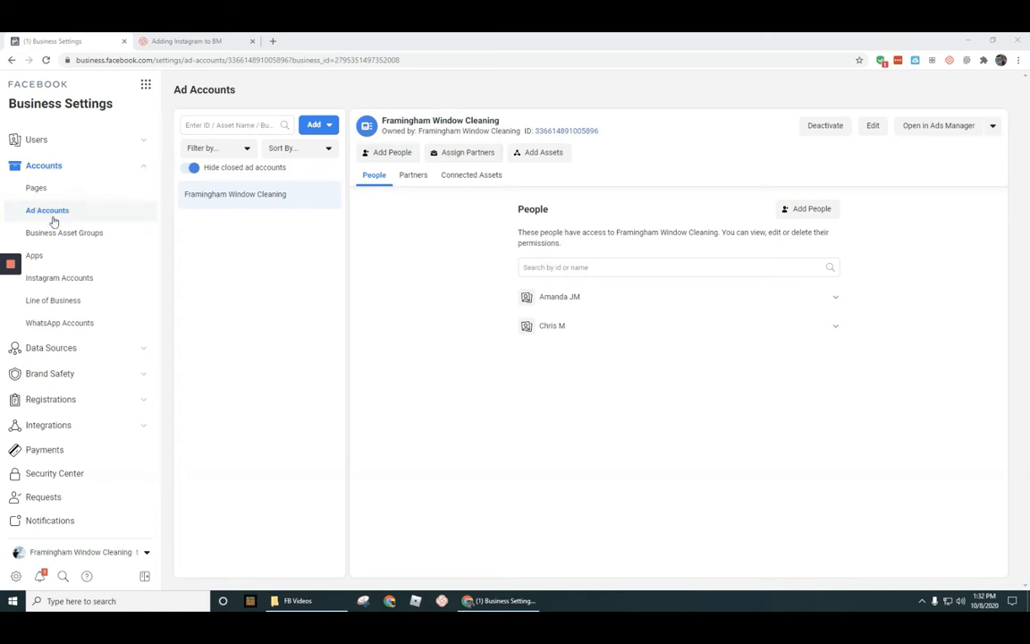
# Step: Start assigning a partner to the Framingham Window Cleaning page from the Pages list
pyautogui.click(36, 188)
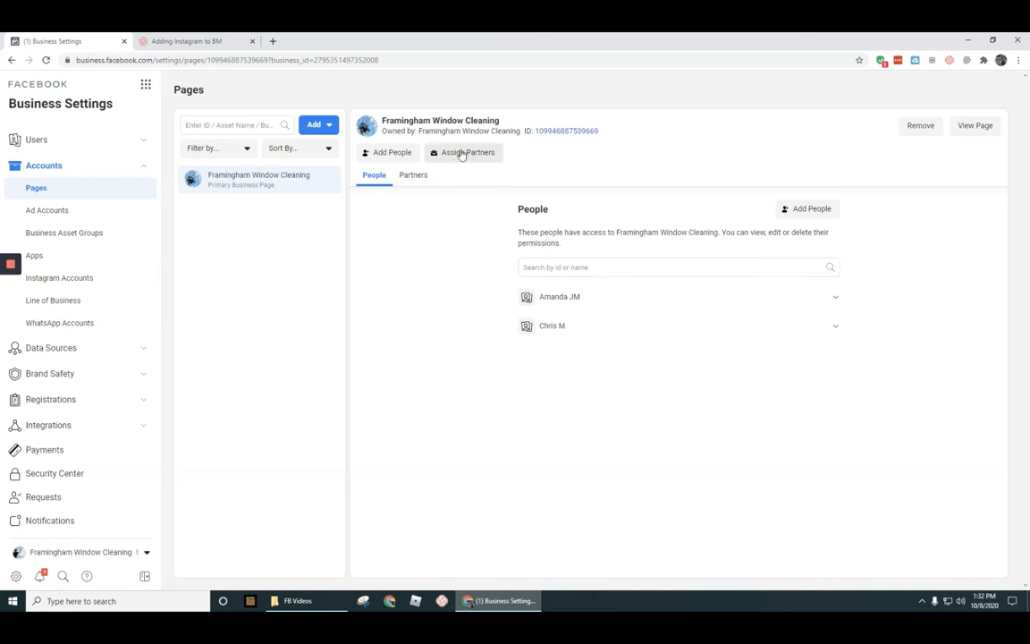
pyautogui.moveTo(465, 161)
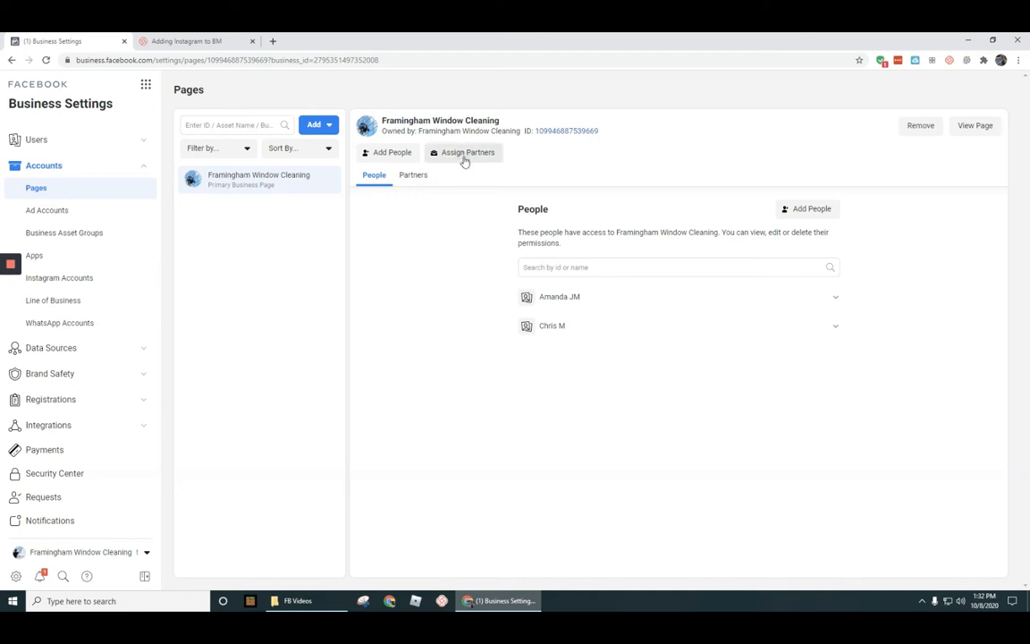
pyautogui.click(465, 152)
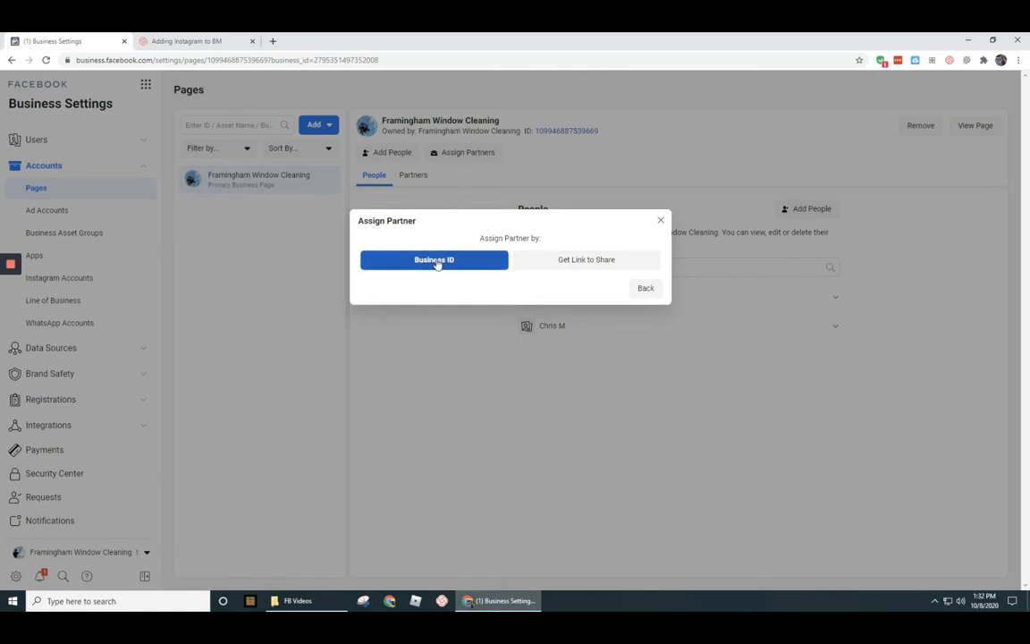
pyautogui.moveTo(593, 265)
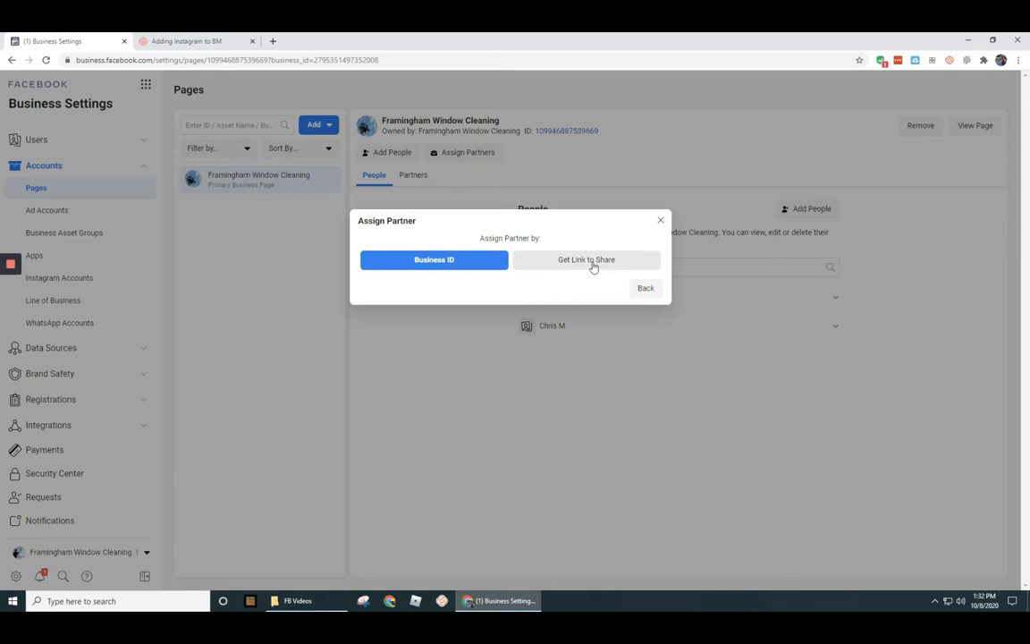
pyautogui.moveTo(575, 261)
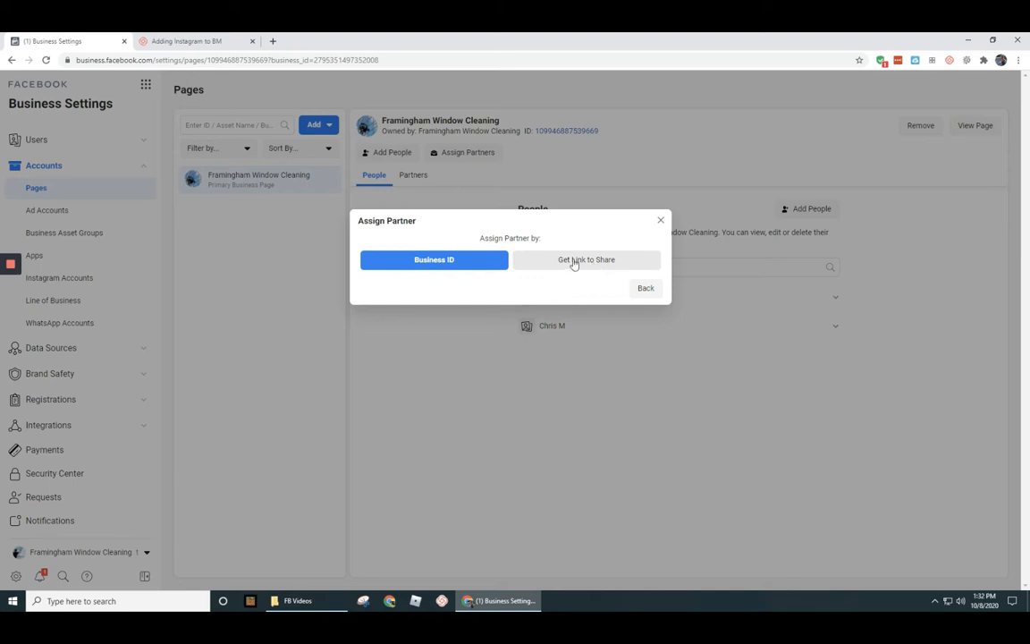
# Step: Choose sharing the Framingham Window Cleaning page via a partner link
pyautogui.click(586, 259)
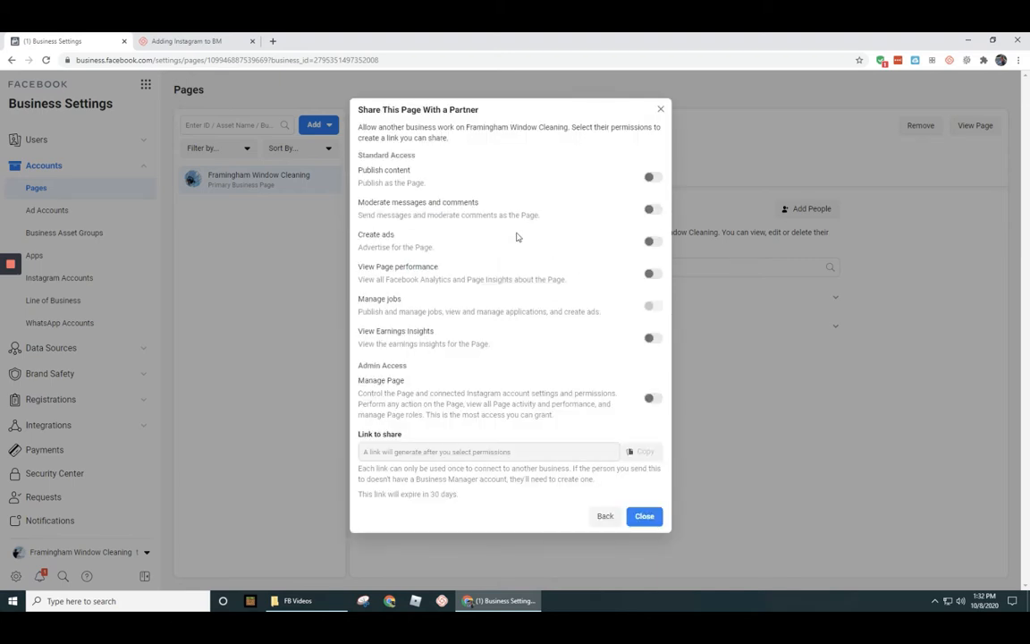
pyautogui.moveTo(664, 389)
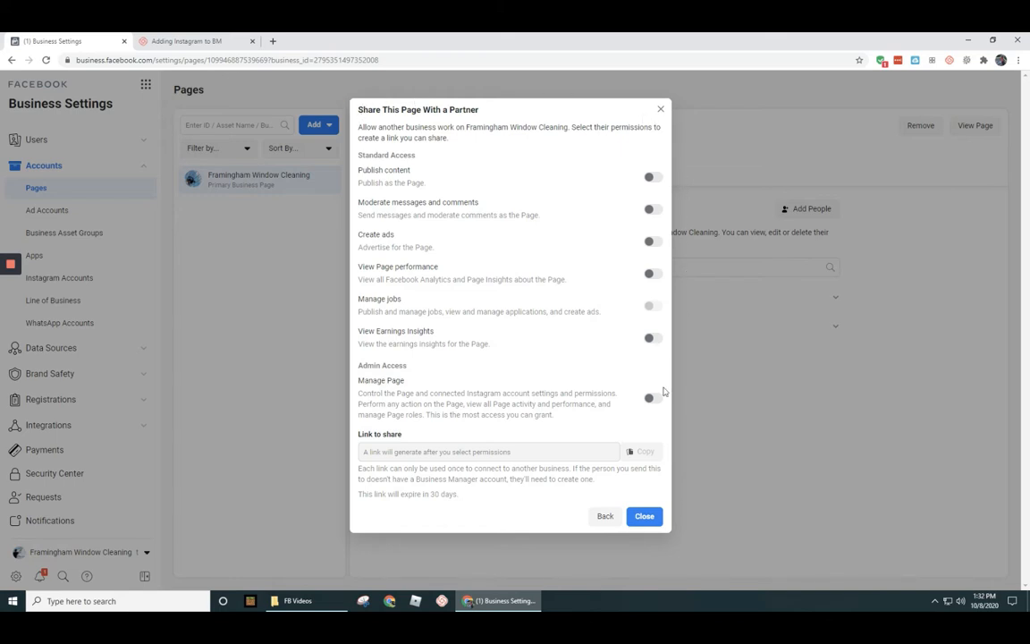
pyautogui.moveTo(384, 450)
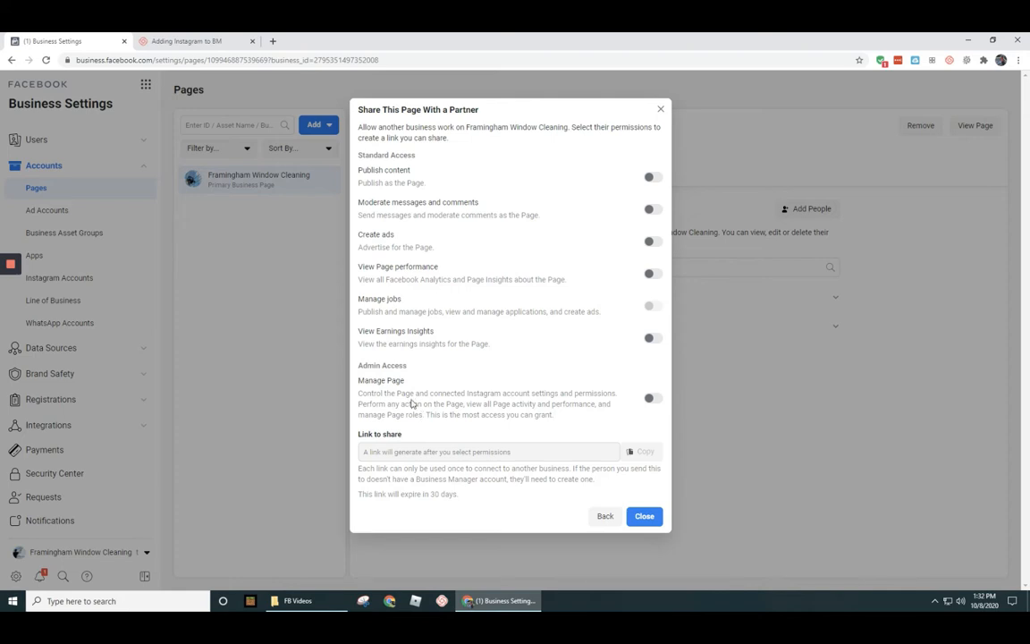
pyautogui.moveTo(368, 360)
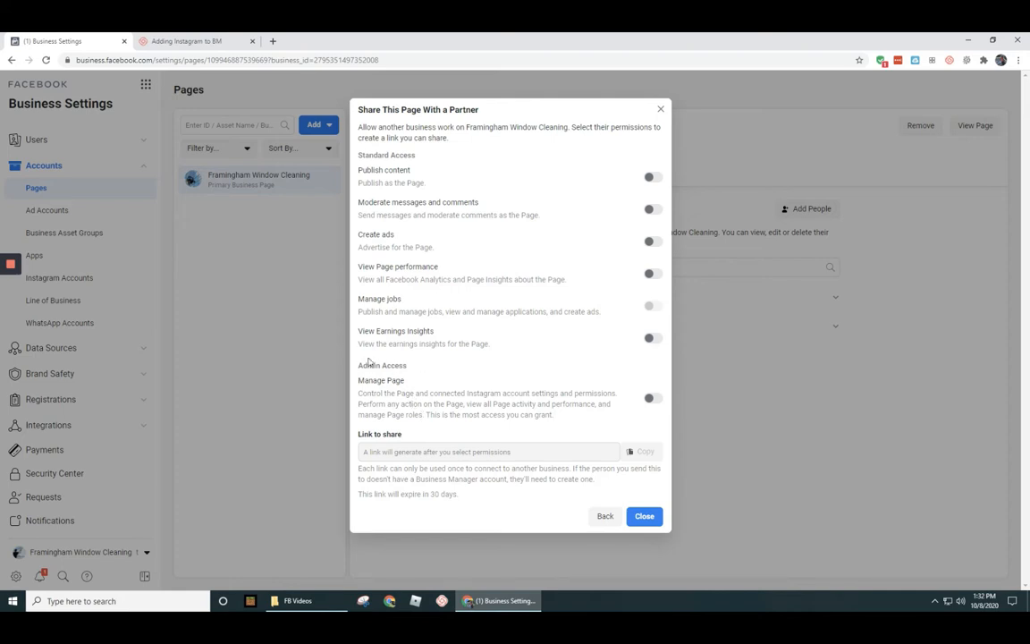
pyautogui.moveTo(387, 406)
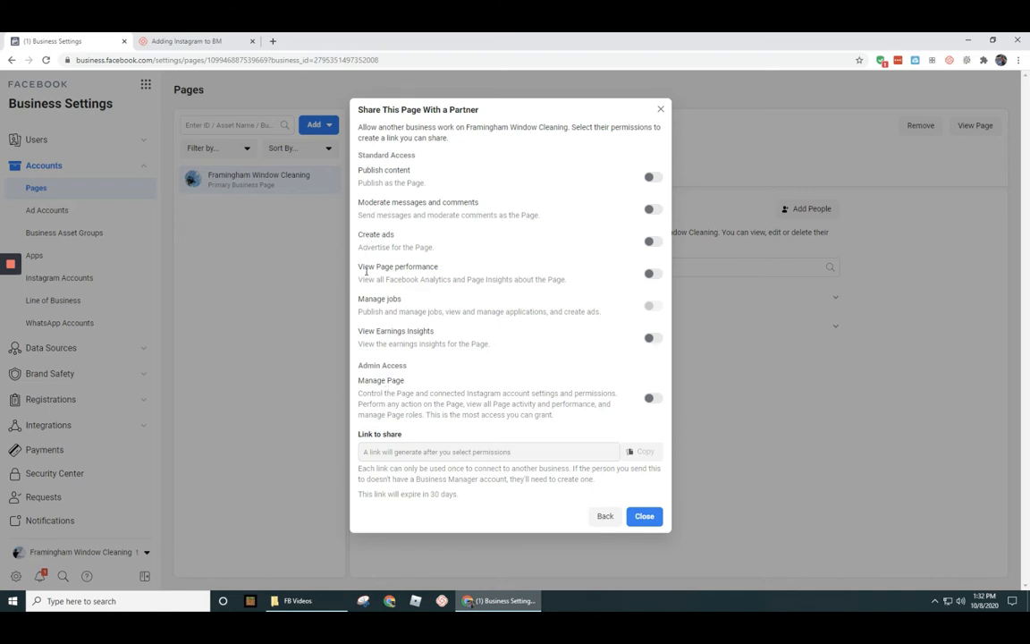
pyautogui.moveTo(422, 331)
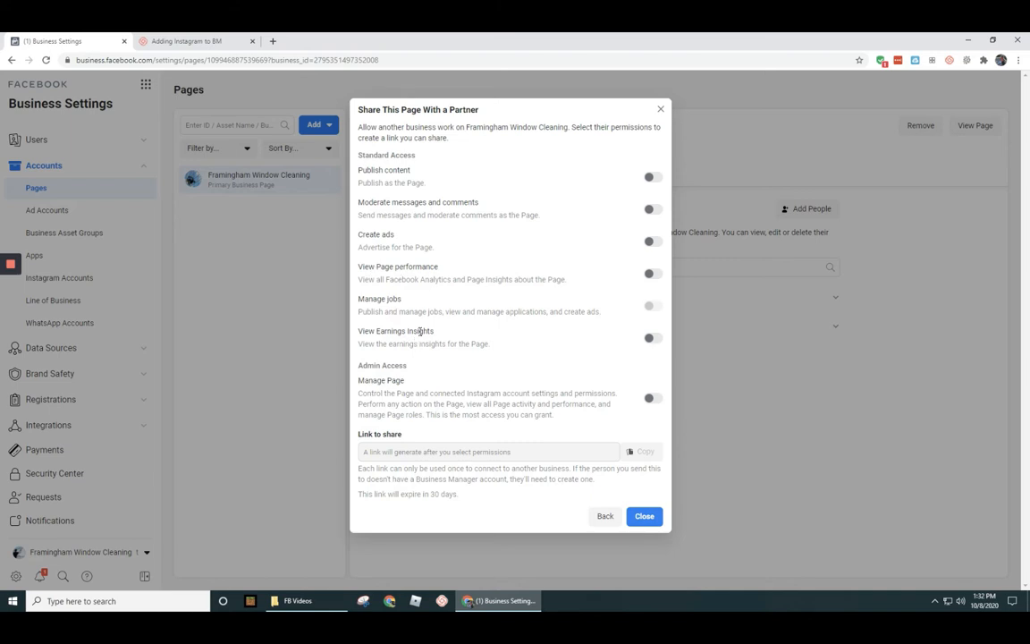
pyautogui.moveTo(390, 339)
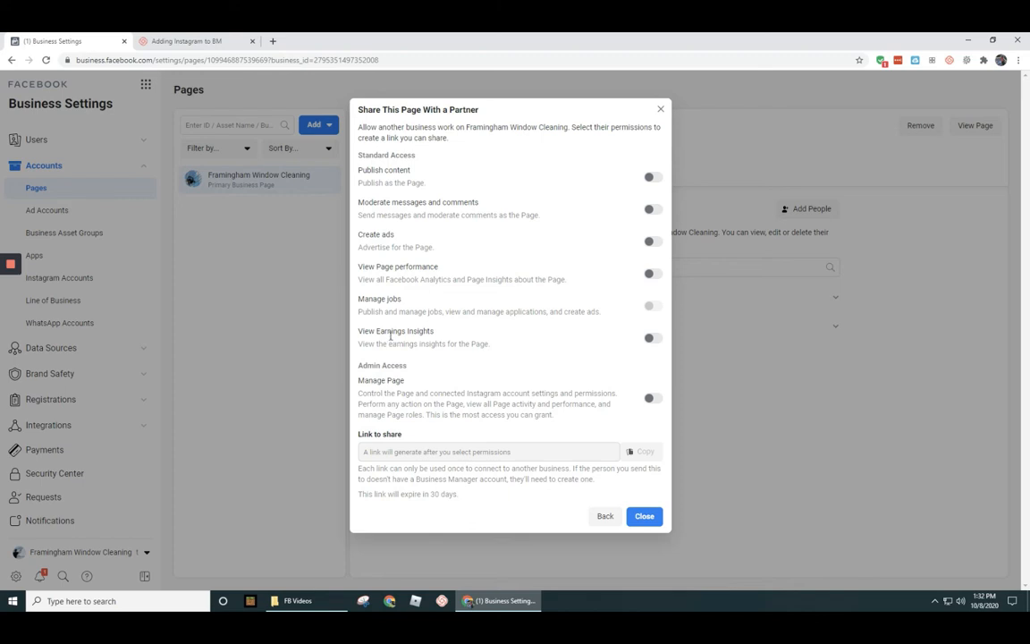
pyautogui.moveTo(415, 173)
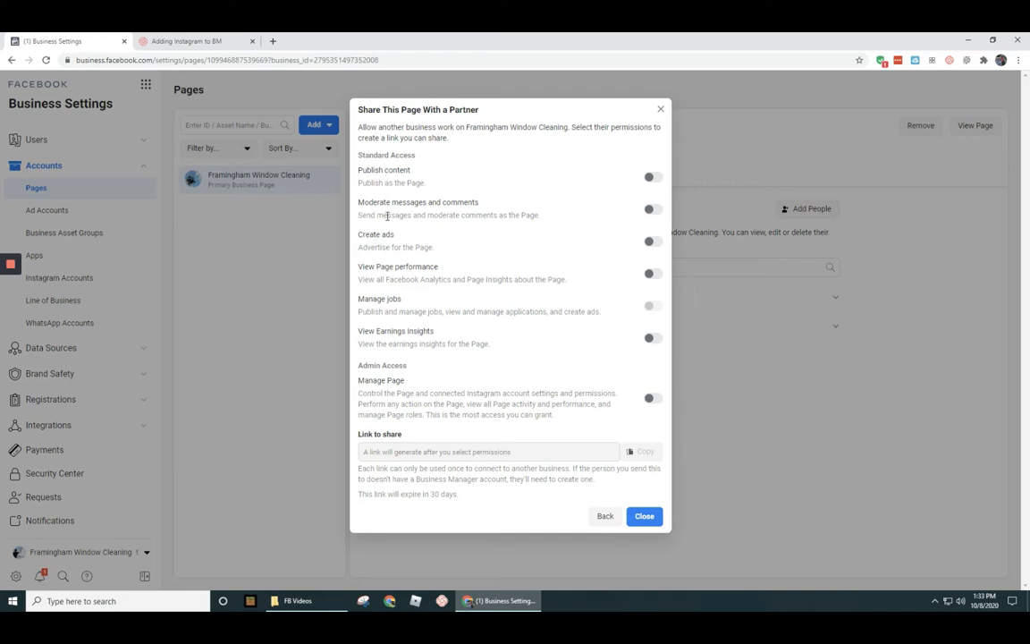
pyautogui.moveTo(366, 207)
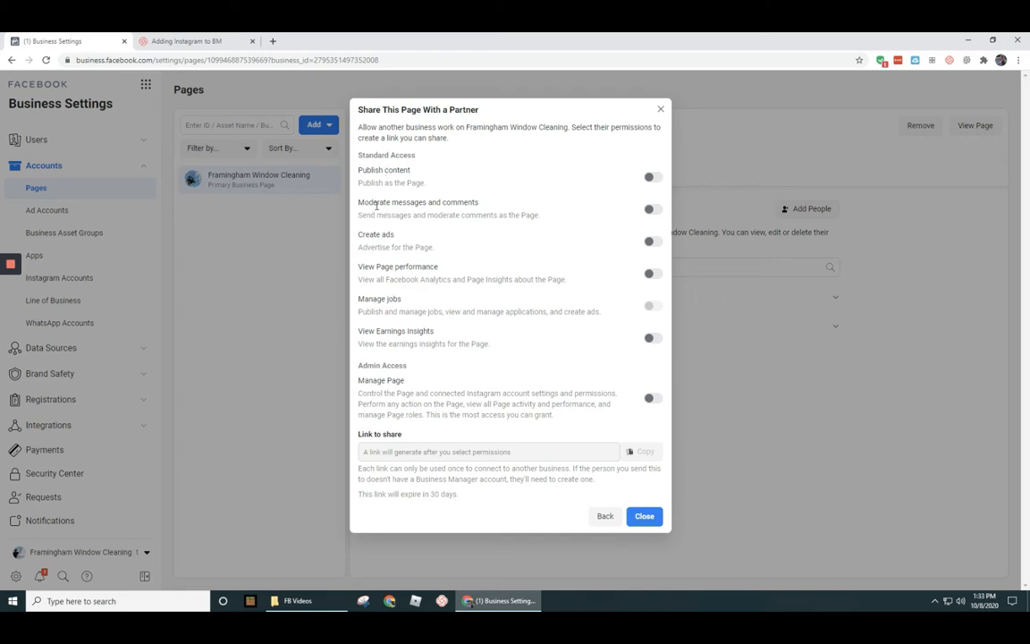
pyautogui.moveTo(461, 214)
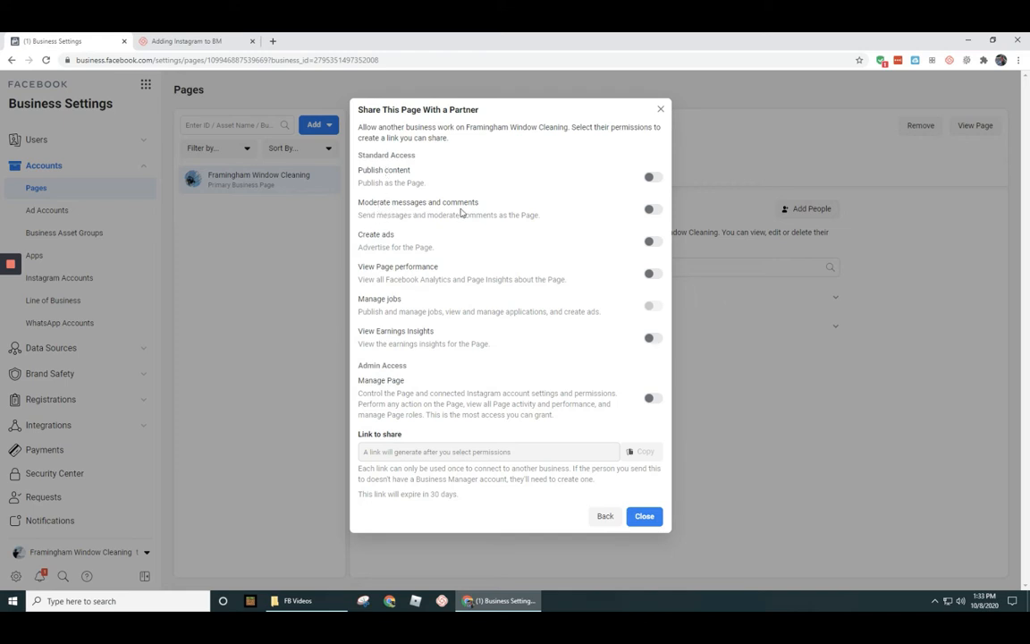
pyautogui.moveTo(422, 311)
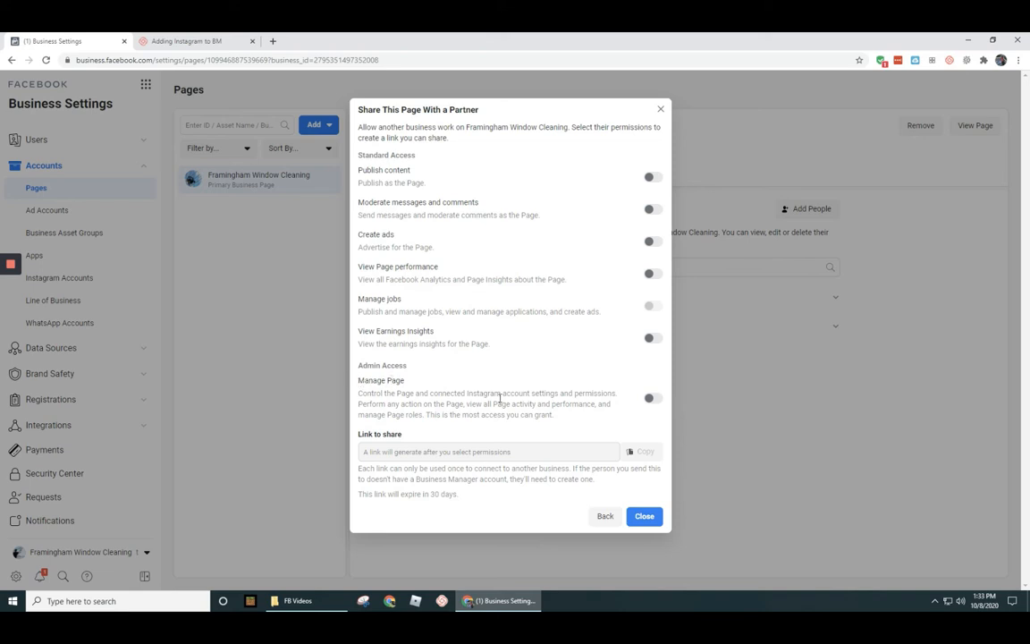
# Step: Grant Manage Page admin access and copy the generated partner share link
pyautogui.click(655, 397)
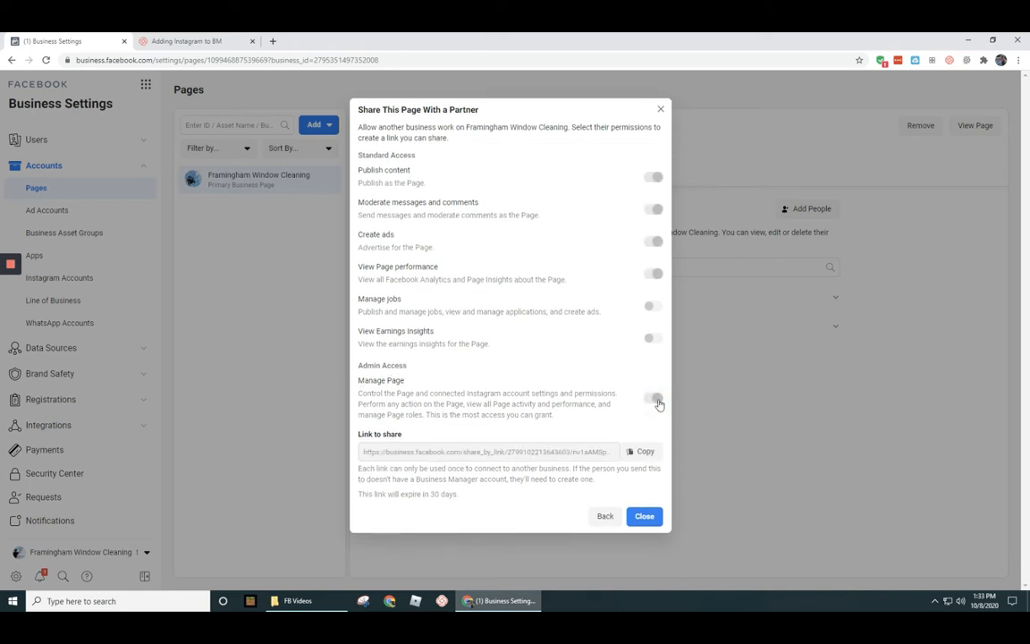
pyautogui.click(653, 397)
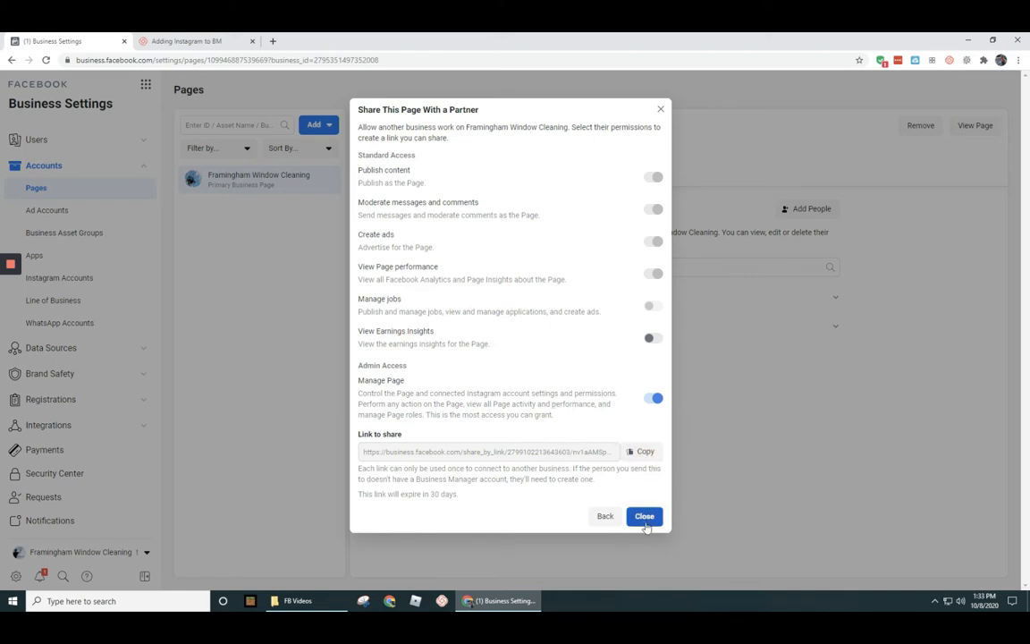
# Step: Close the sharing dialog, returning to the page's People list
pyautogui.click(643, 515)
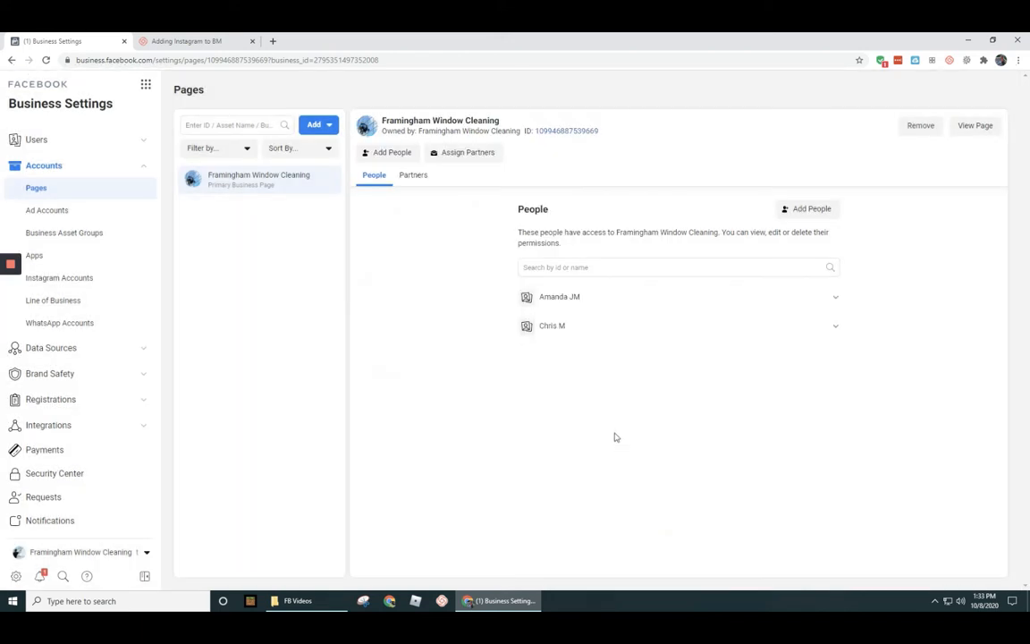
pyautogui.moveTo(615, 434)
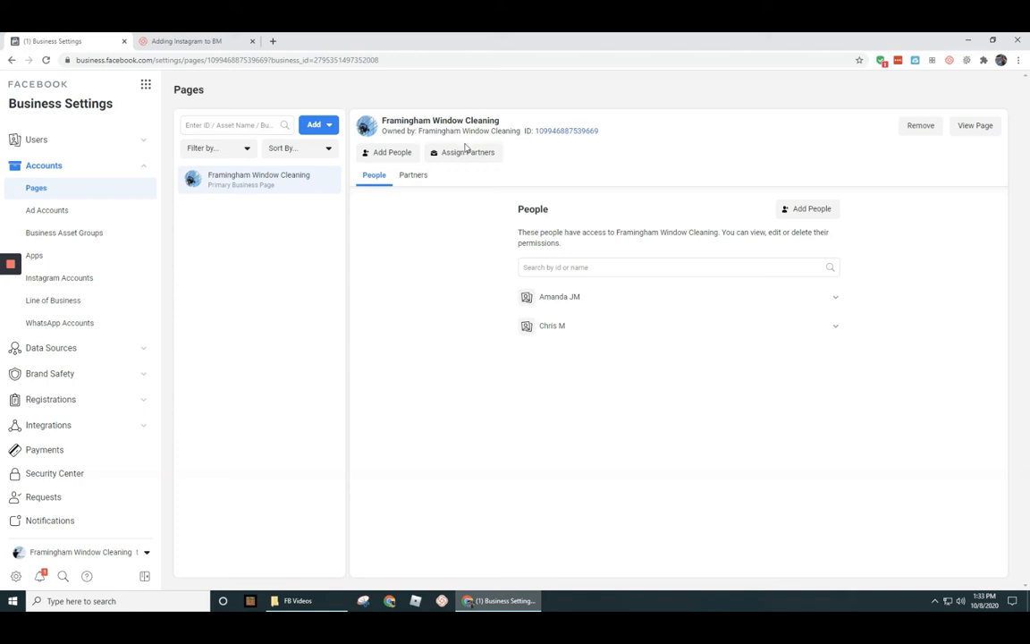
pyautogui.moveTo(433, 299)
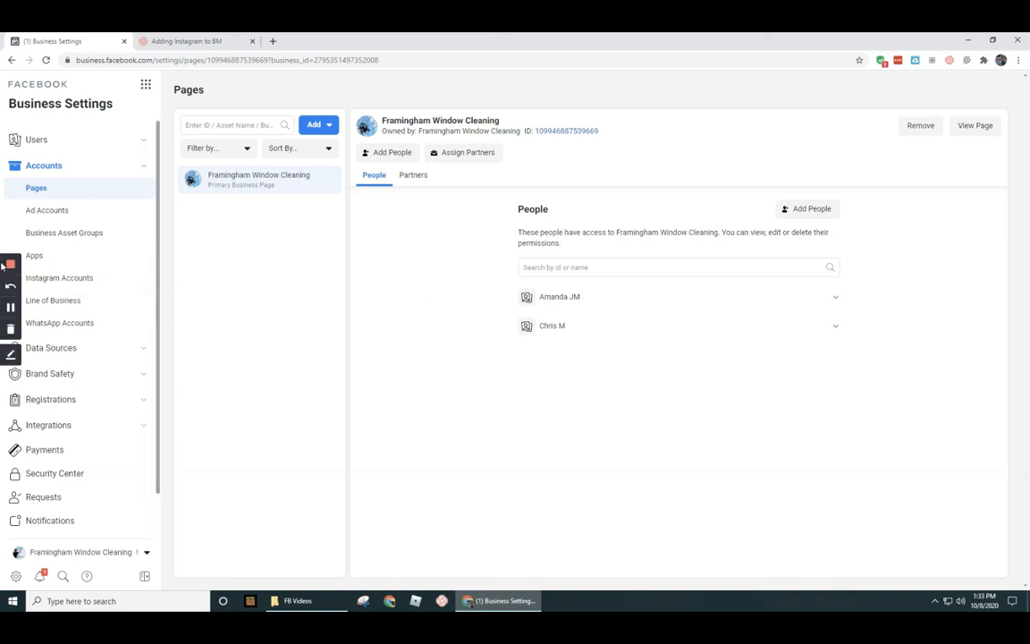
pyautogui.moveTo(11, 308)
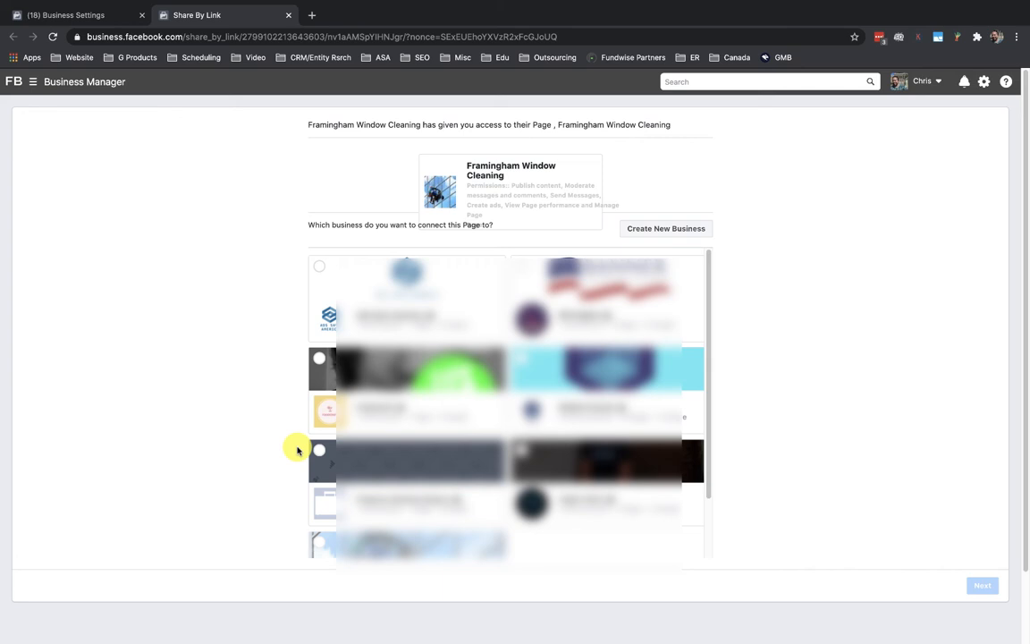
pyautogui.moveTo(302, 455)
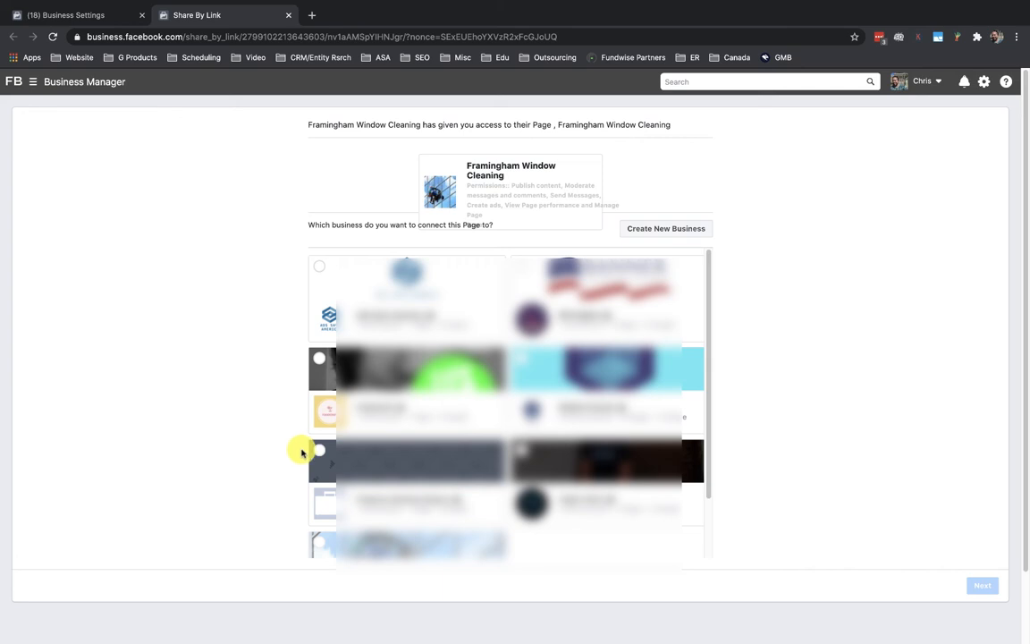
pyautogui.moveTo(229, 221)
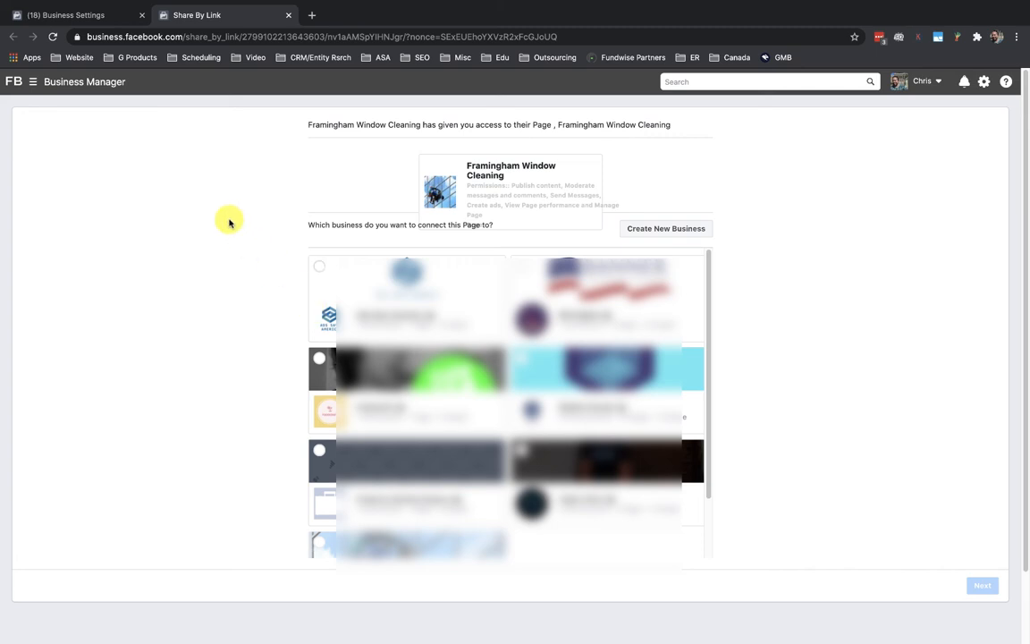
pyautogui.moveTo(226, 224)
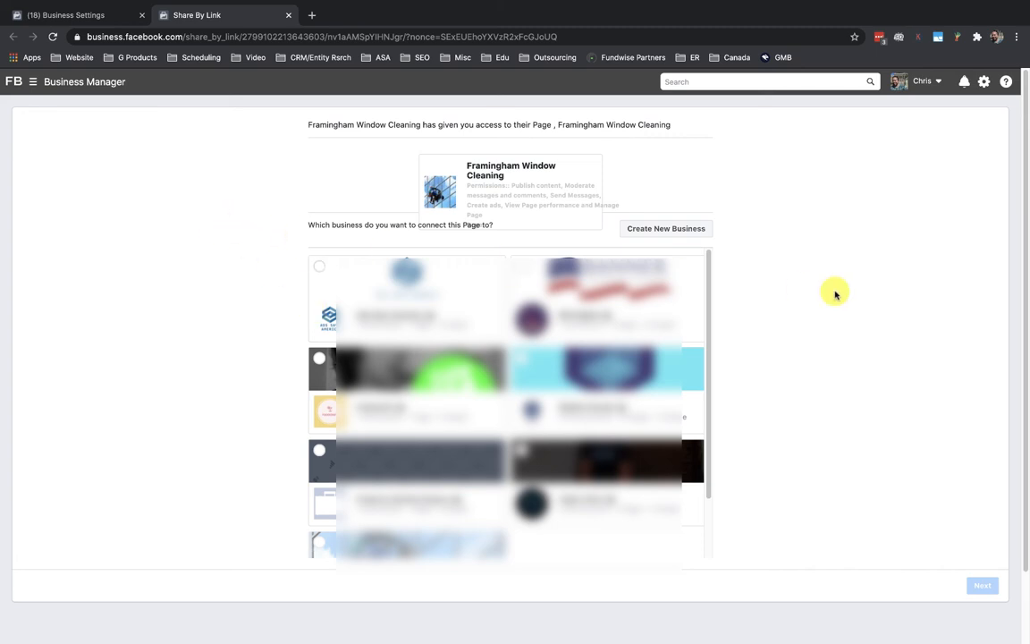
pyautogui.moveTo(765, 150)
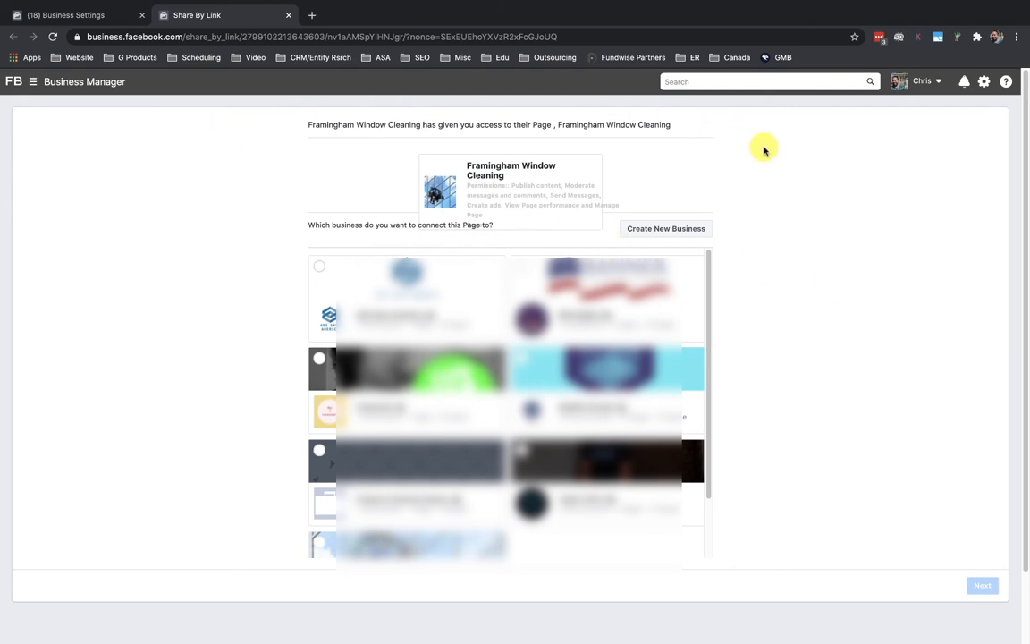
pyautogui.moveTo(792, 284)
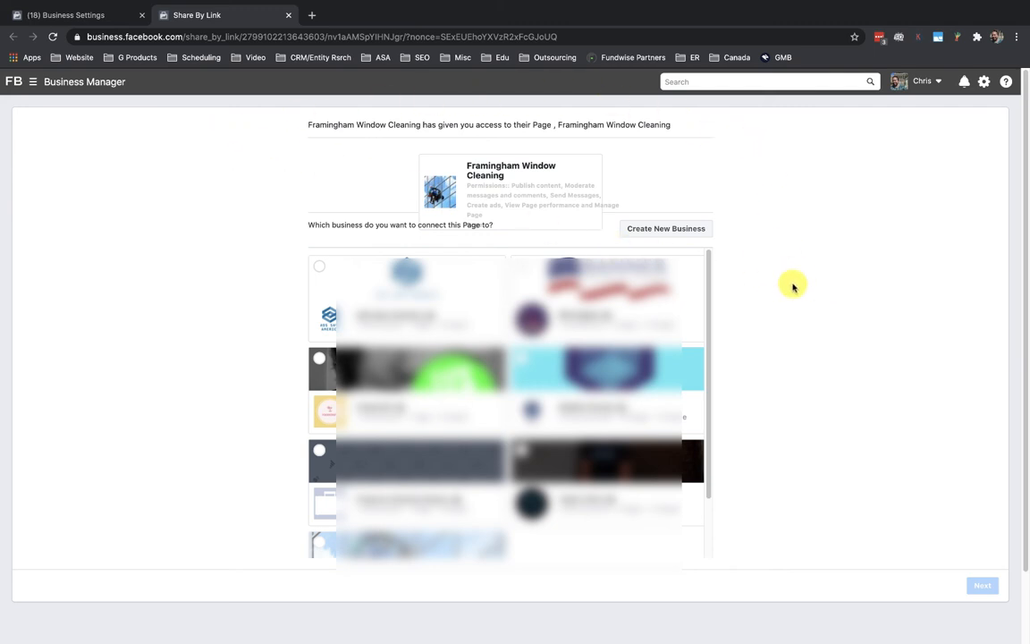
pyautogui.moveTo(276, 212)
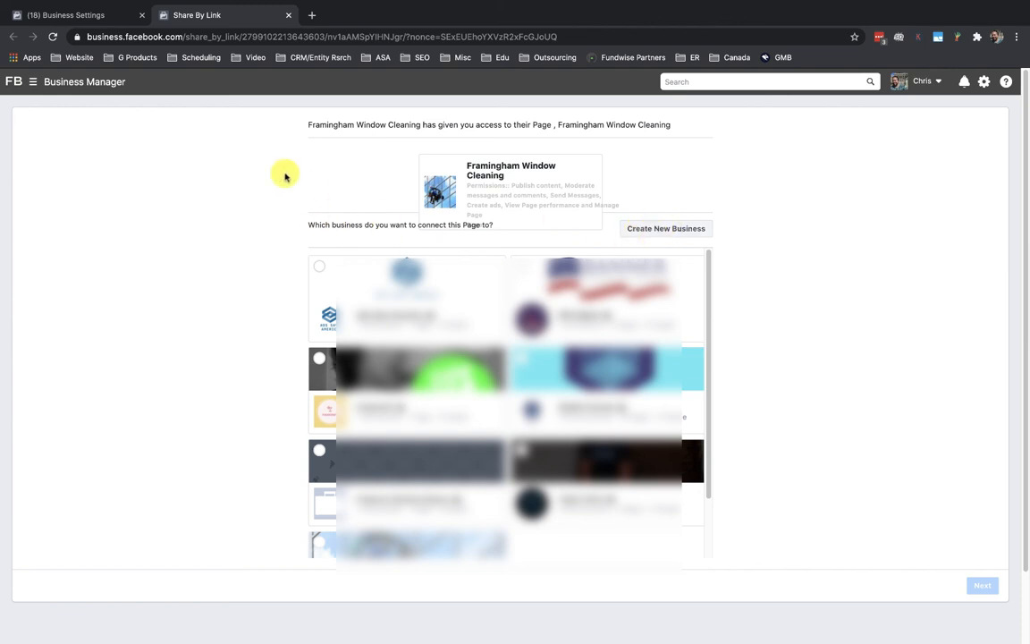
pyautogui.moveTo(658, 172)
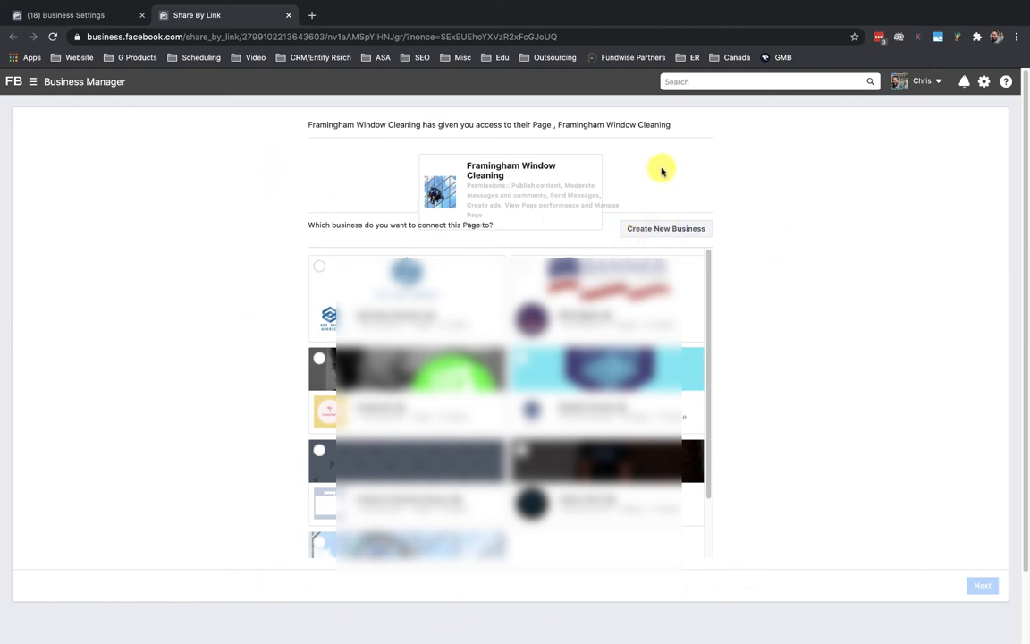
pyautogui.moveTo(454, 177)
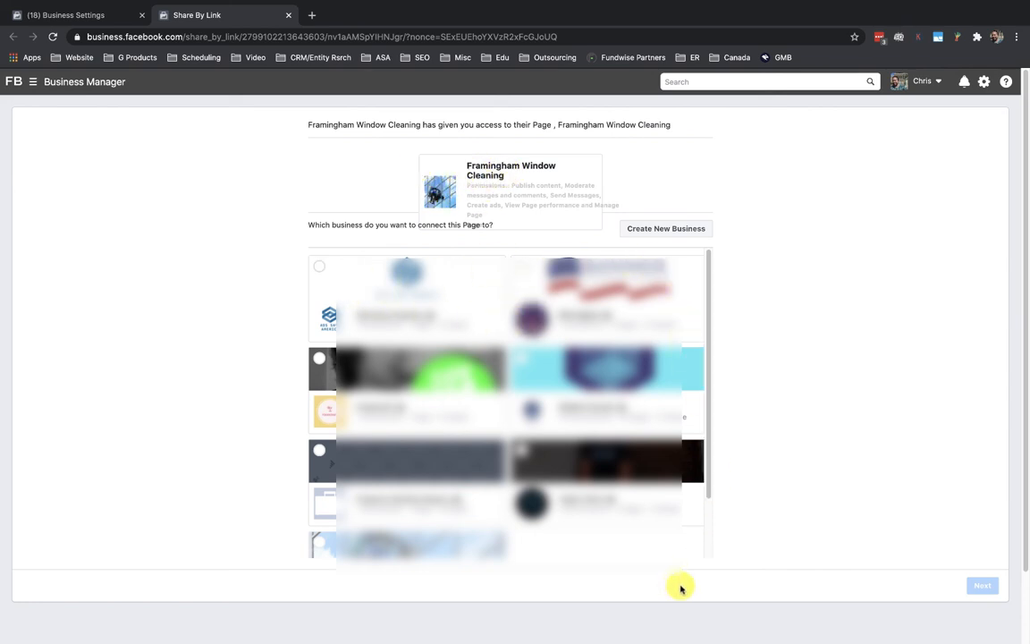
pyautogui.moveTo(701, 383)
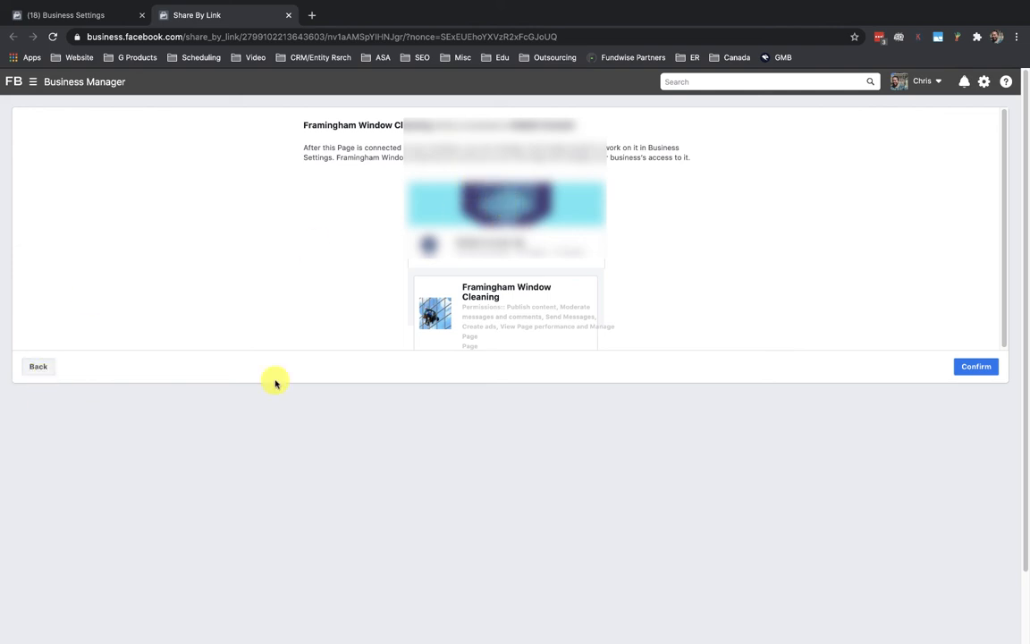
# Step: Confirm connecting the Framingham Window Cleaning page to the agency's business
pyautogui.click(977, 369)
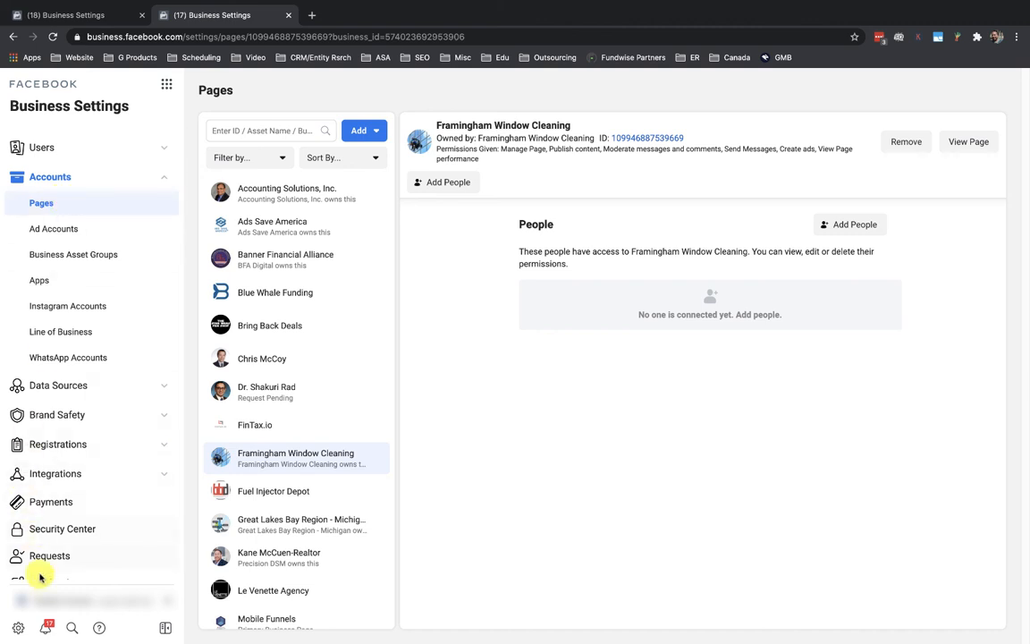
pyautogui.moveTo(121, 594)
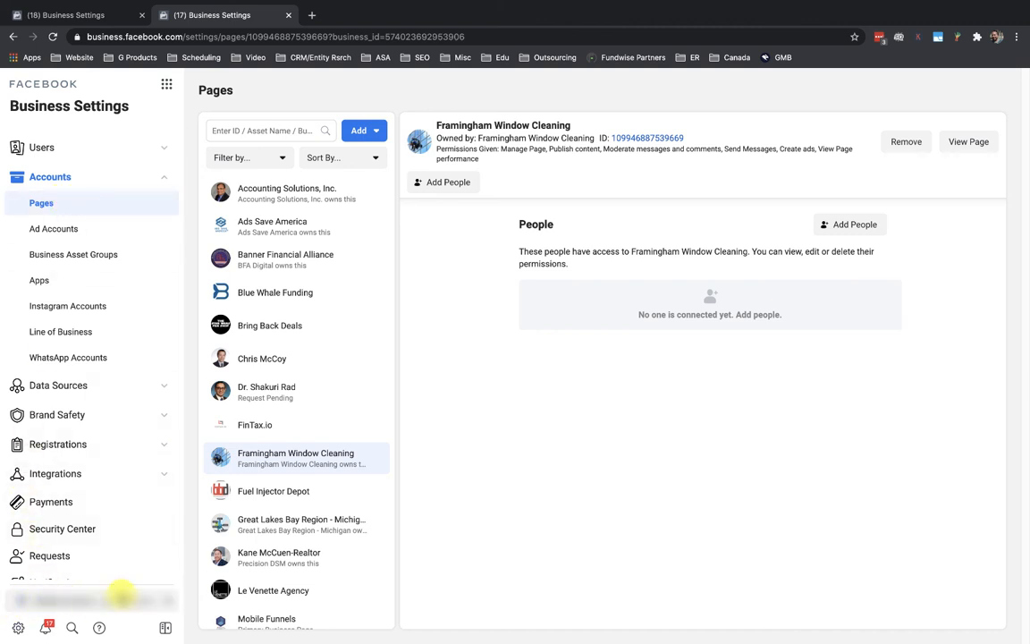
pyautogui.moveTo(116, 592)
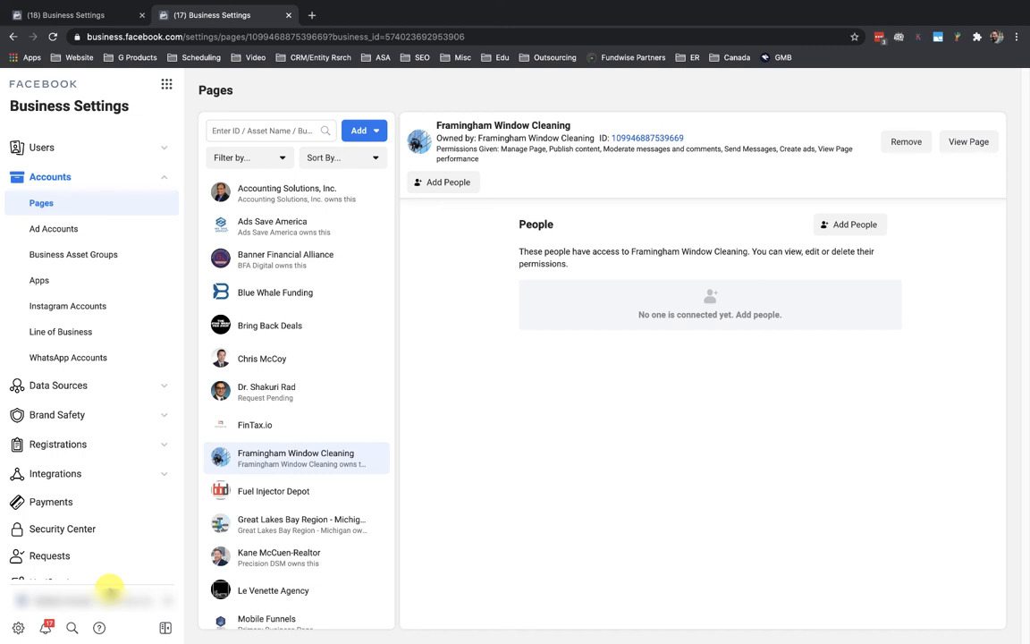
pyautogui.moveTo(11, 195)
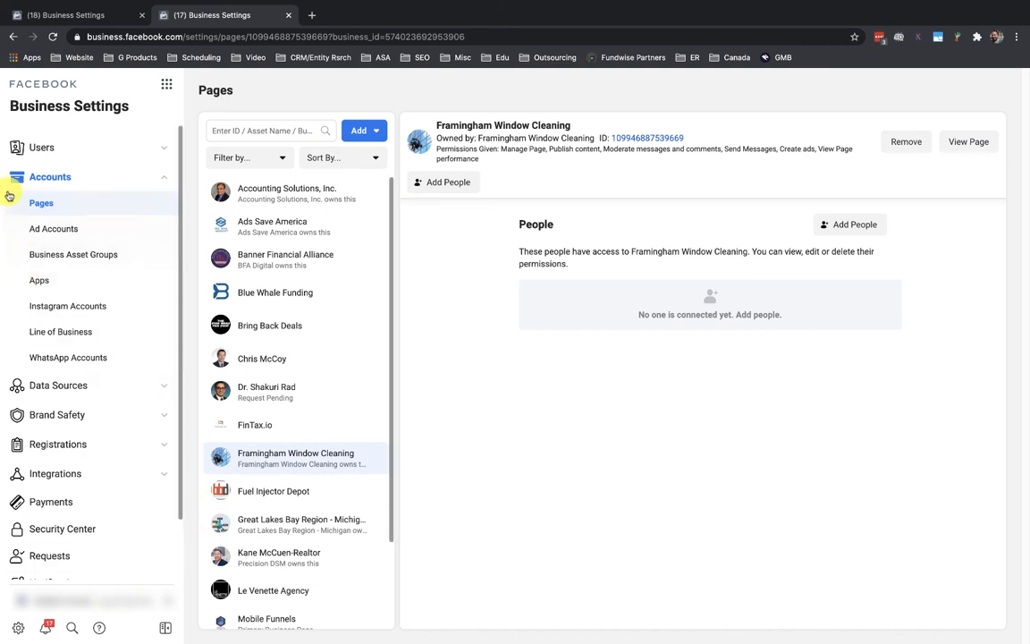